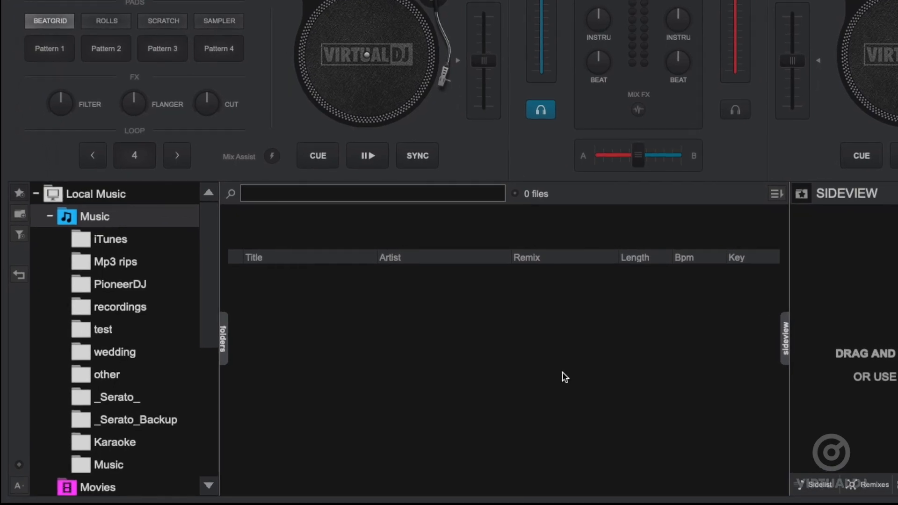
{"action": "mouse_move", "coordinate": [334, 320]}
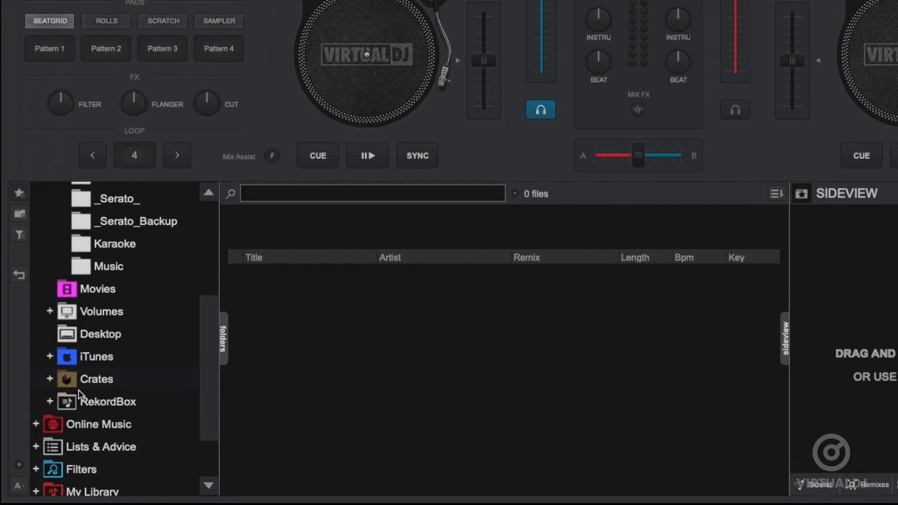
Step: Expand the RekordBox playlists and show the Anthems House crate's 43 tracks
{"action": "left_click", "coordinate": [49, 401]}
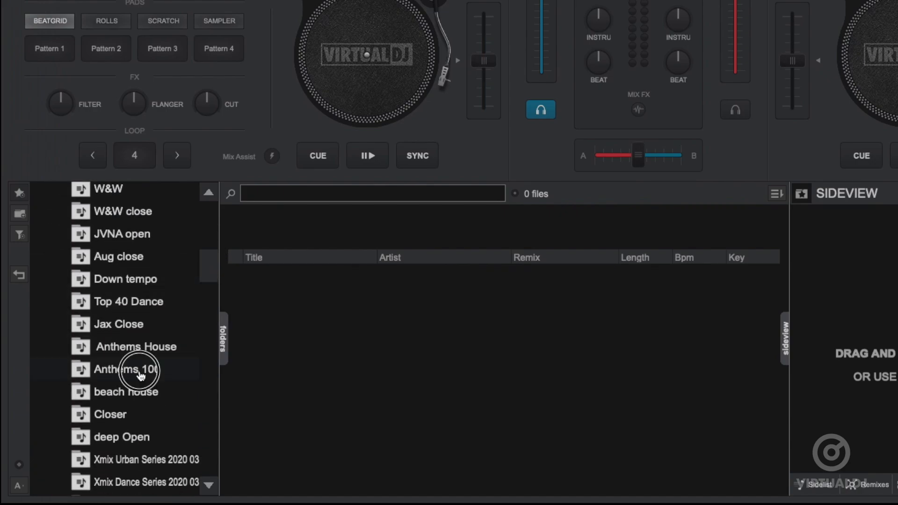
{"action": "left_click", "coordinate": [137, 346]}
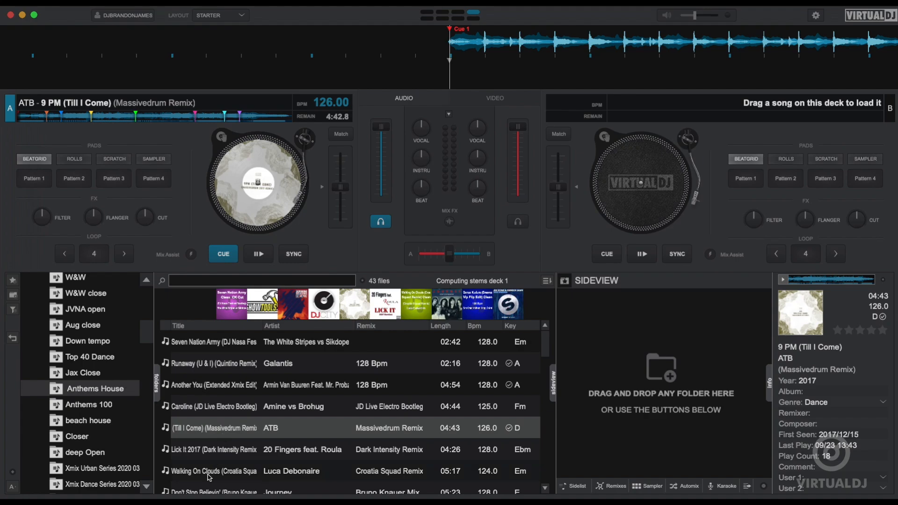
Step: Load Luca Debonaire's 'Walking On Clouds' onto deck B and list the interface layouts
{"action": "double_click", "coordinate": [215, 471]}
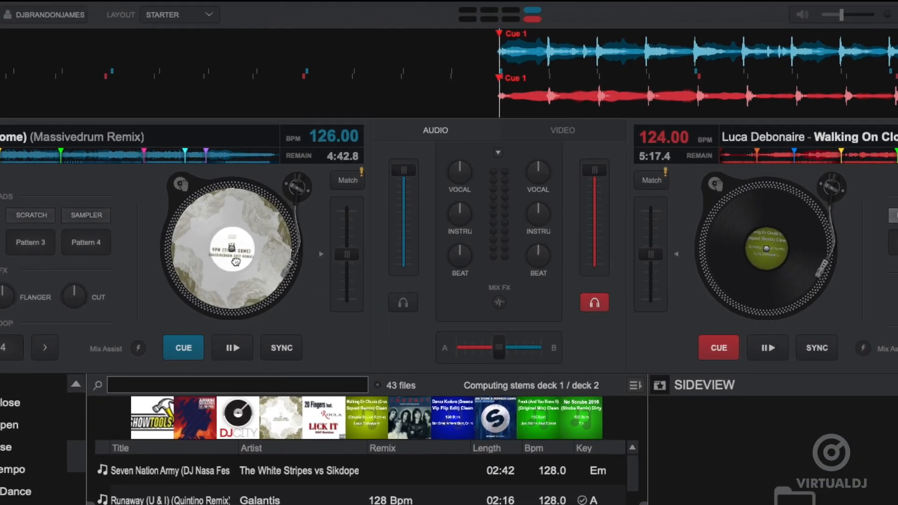
{"action": "left_click", "coordinate": [179, 15]}
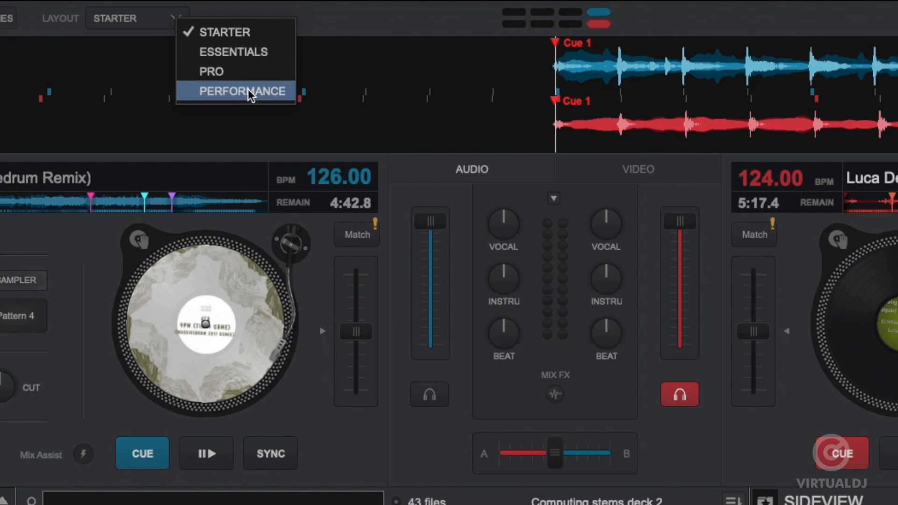
Step: Switch the interface to the Performance layout and bring up the Settings window
{"action": "left_click", "coordinate": [241, 90]}
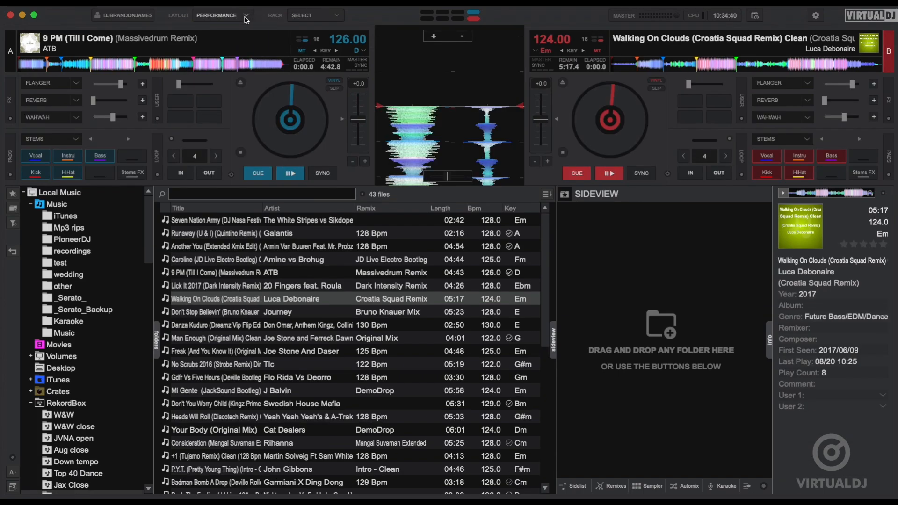
{"action": "left_click", "coordinate": [246, 16]}
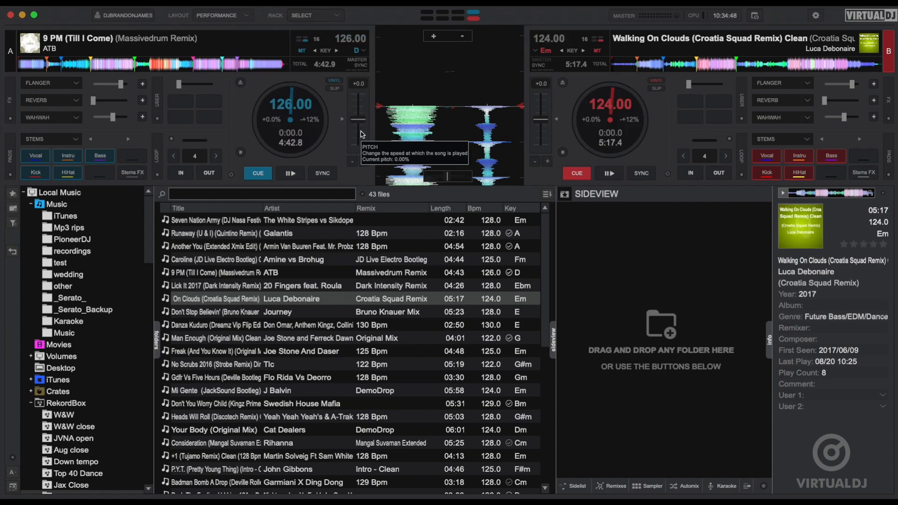
{"action": "left_click", "coordinate": [315, 15]}
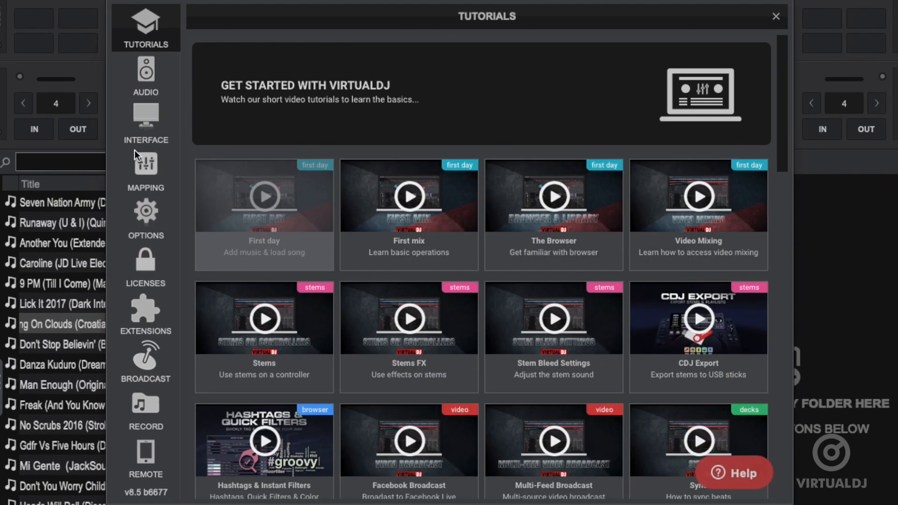
Step: Go to the keyboard Mapping page and list the mapping presets for the Rekordbox-compatible default
{"action": "left_click", "coordinate": [146, 170]}
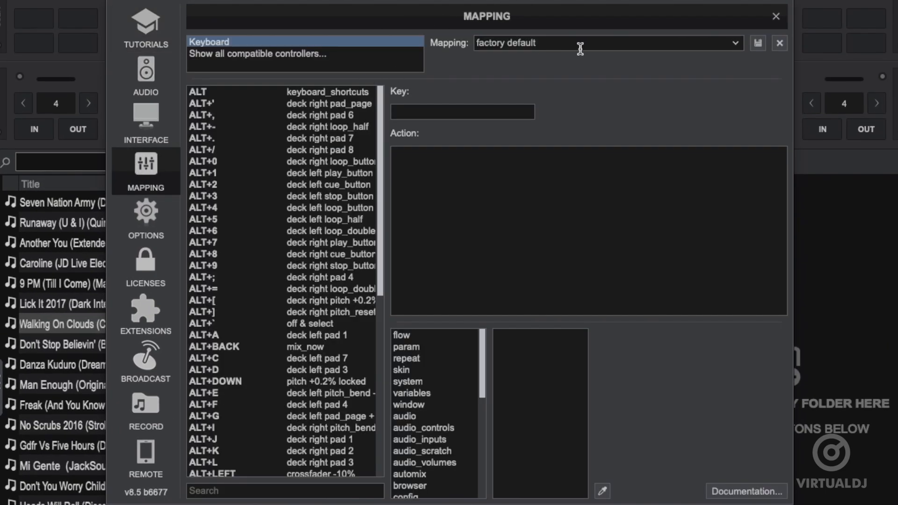
{"action": "left_click", "coordinate": [607, 42]}
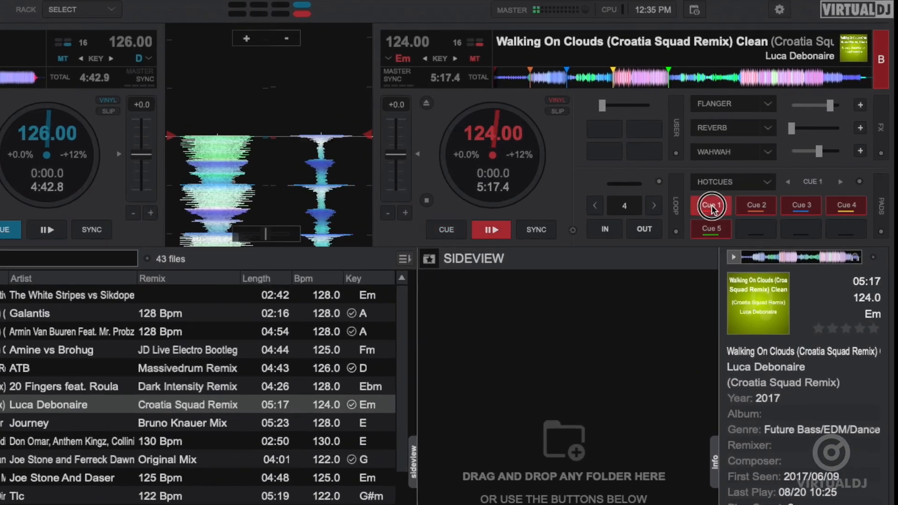
Step: Play 'Walking On Clouds' from hot cue 1 on deck B and reopen the Mapping settings
{"action": "left_click", "coordinate": [710, 206]}
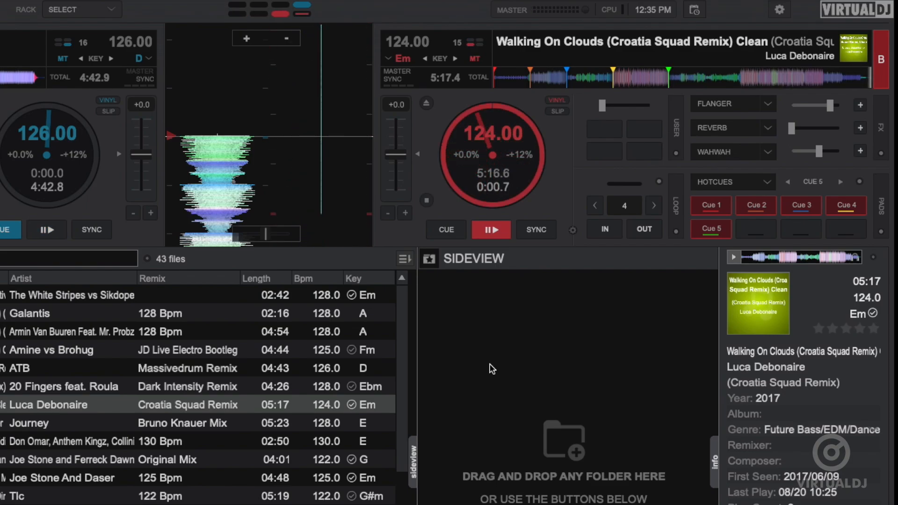
{"action": "left_click", "coordinate": [780, 10]}
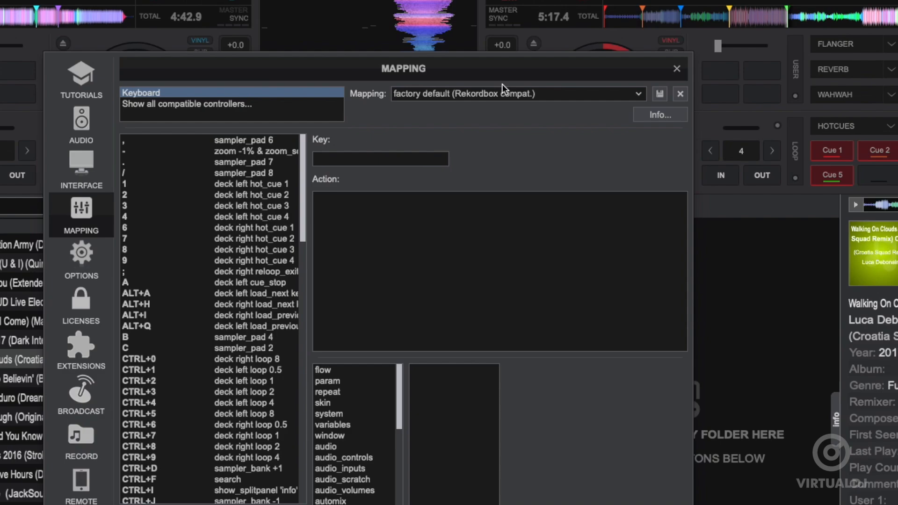
Step: In Options & Tweaks, search 'keep' and set keepPlayingPastEnd to Yes, then close Settings
{"action": "left_click", "coordinate": [81, 261]}
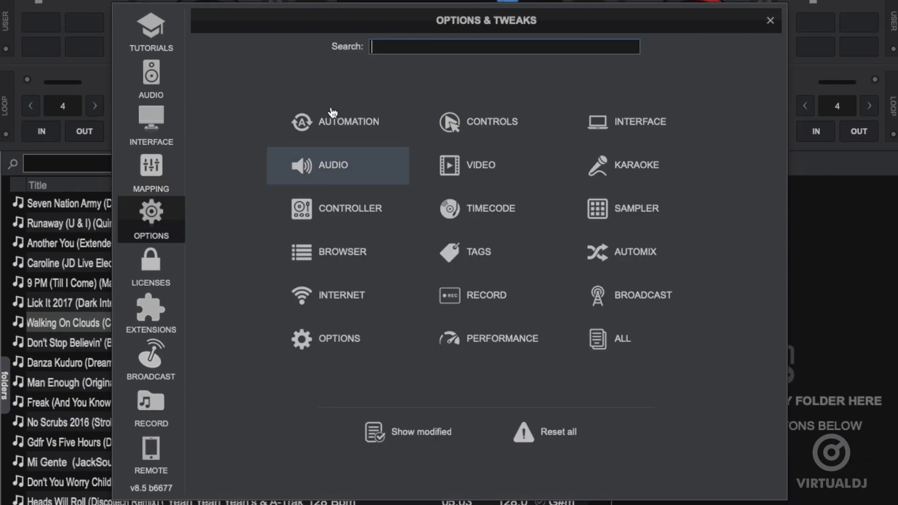
{"action": "type", "text": "keeppl"}
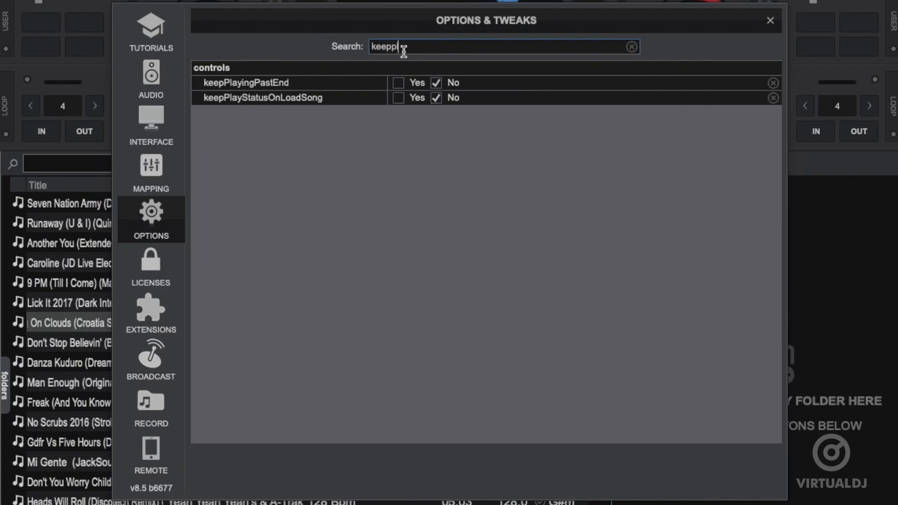
{"action": "left_click", "coordinate": [398, 83]}
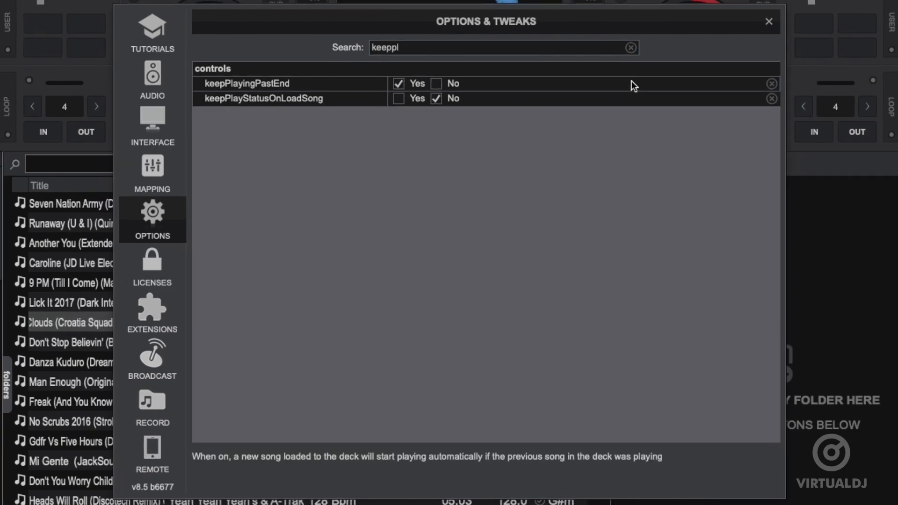
{"action": "left_click", "coordinate": [769, 22]}
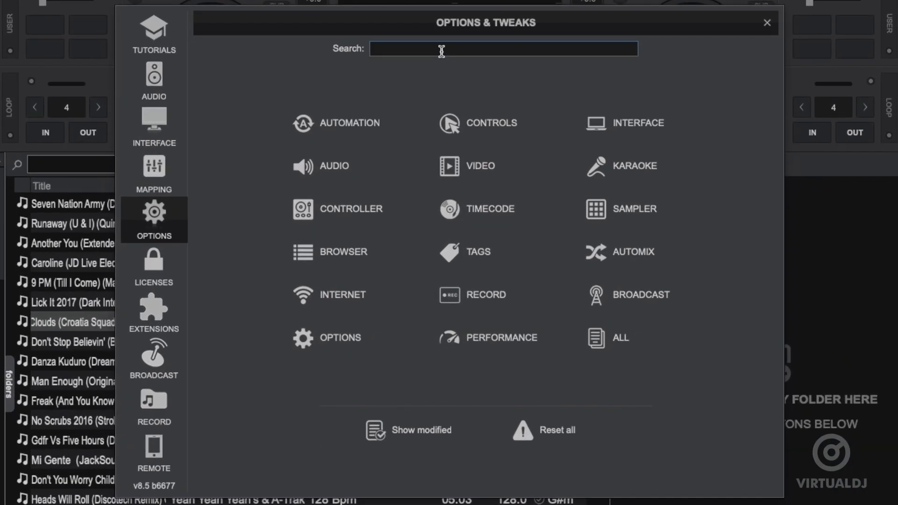
{"action": "type", "text": "keepp"}
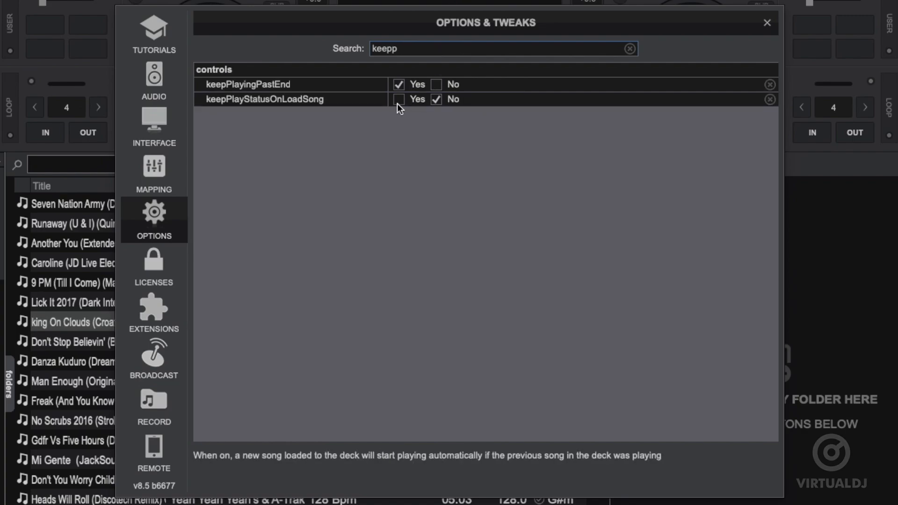
{"action": "left_click", "coordinate": [766, 22]}
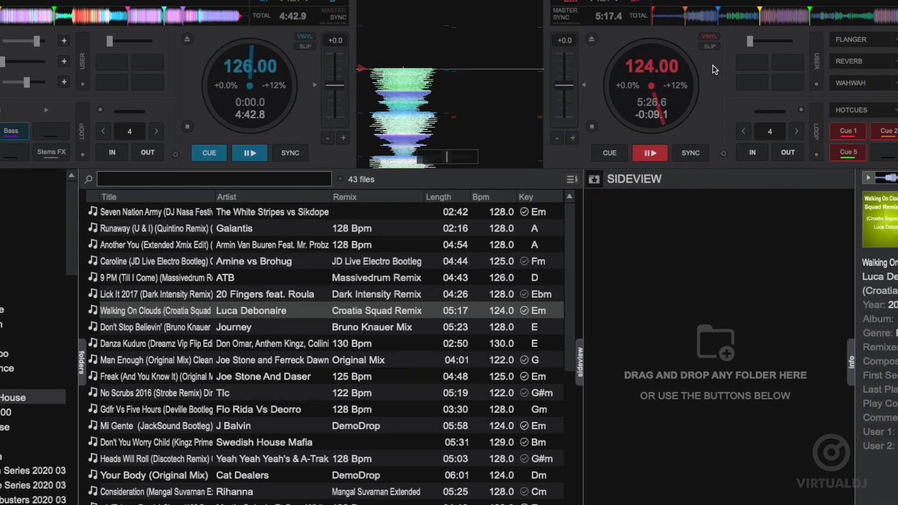